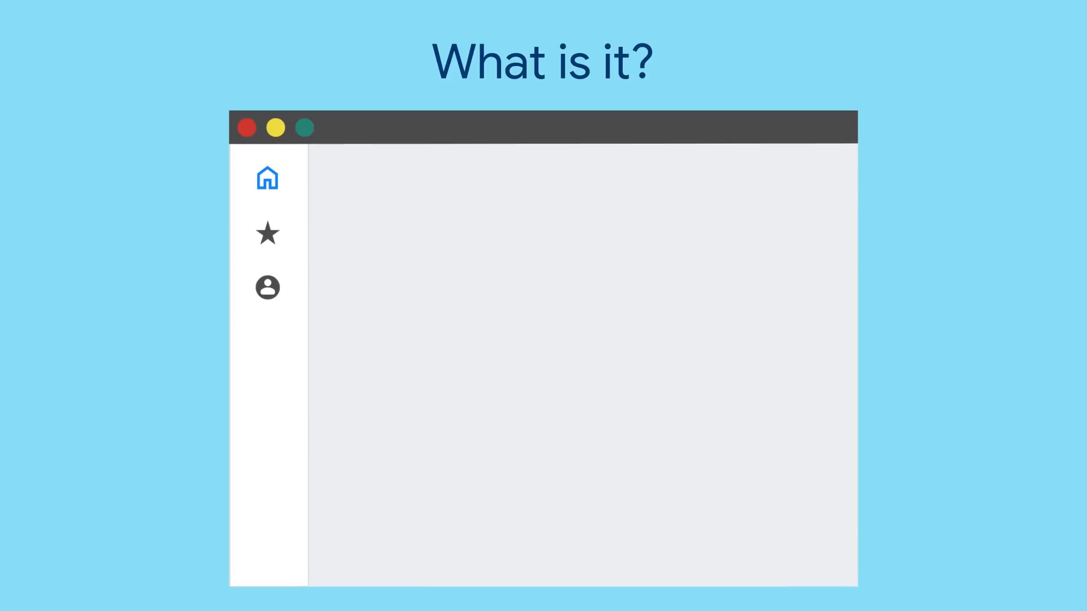
# - Make the profile destination the active one in the navigation rail instead of home
pyautogui.click(268, 178)
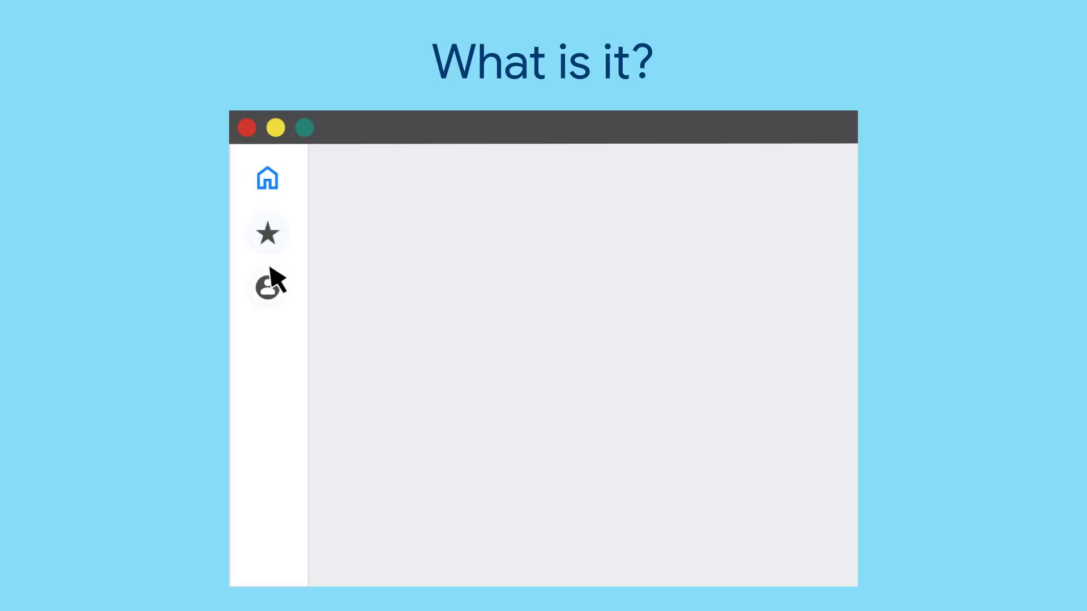
pyautogui.click(267, 286)
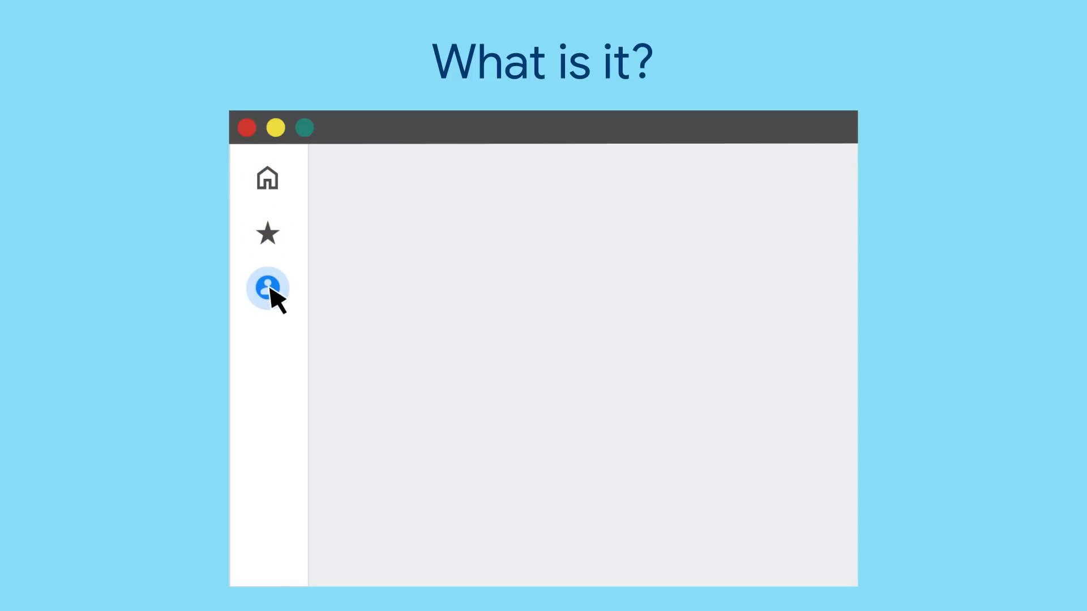